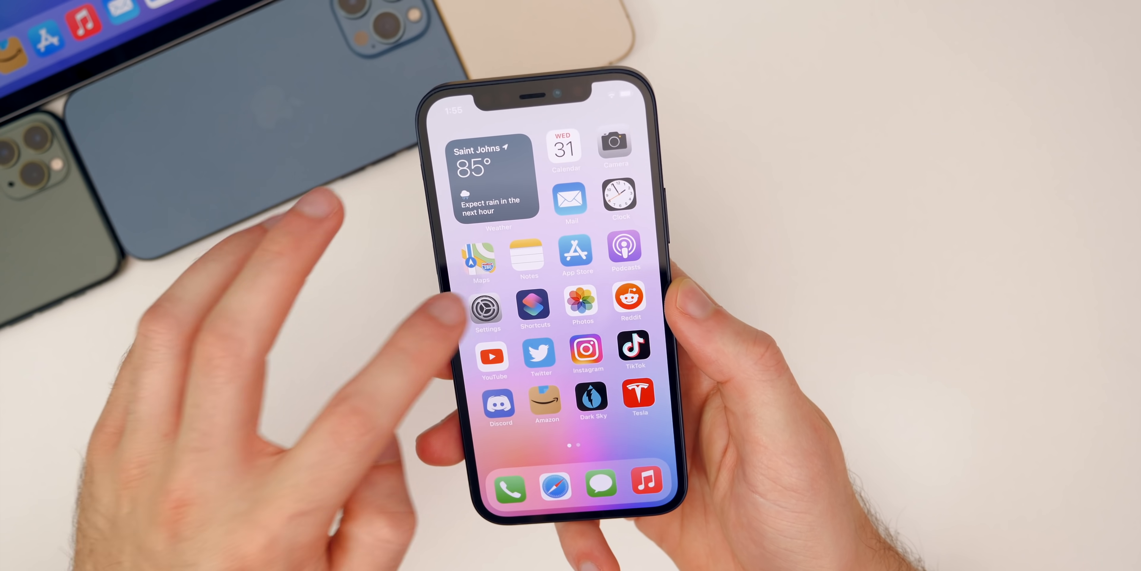
left_click(488, 308)
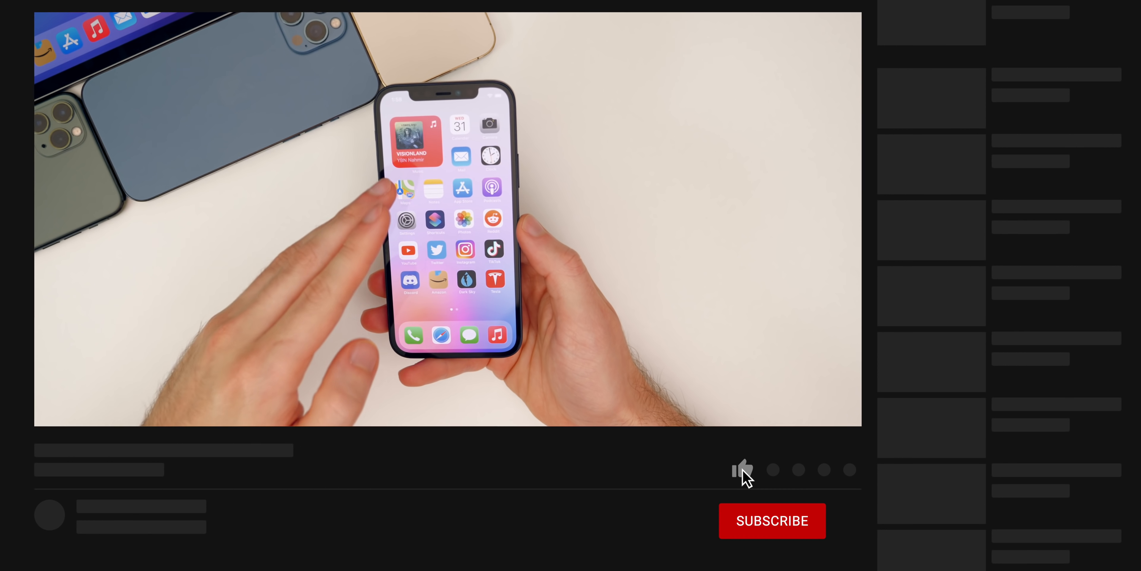
left_click(743, 470)
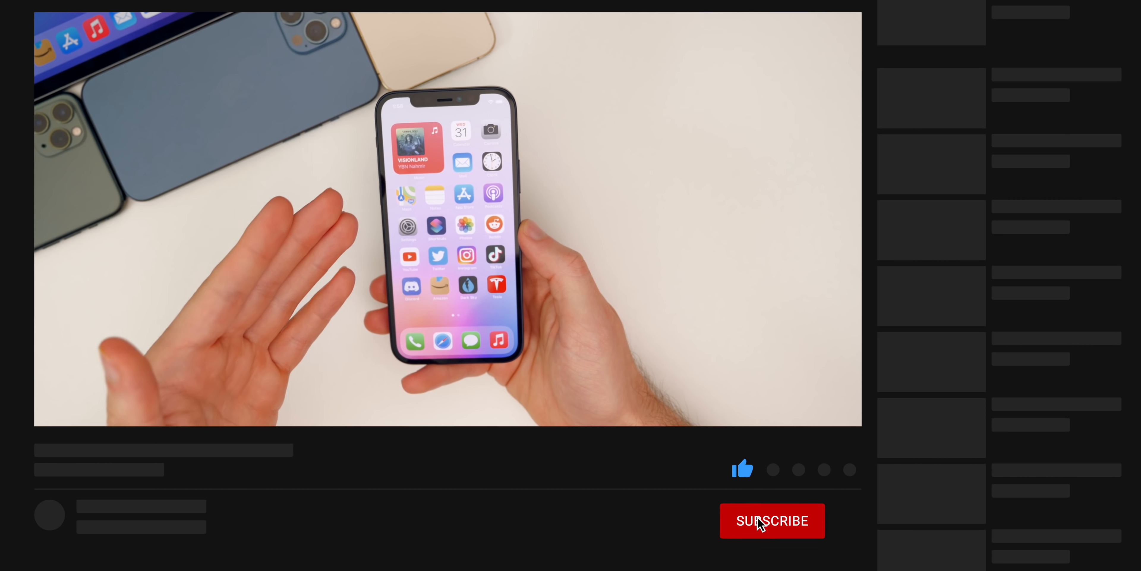
left_click(772, 521)
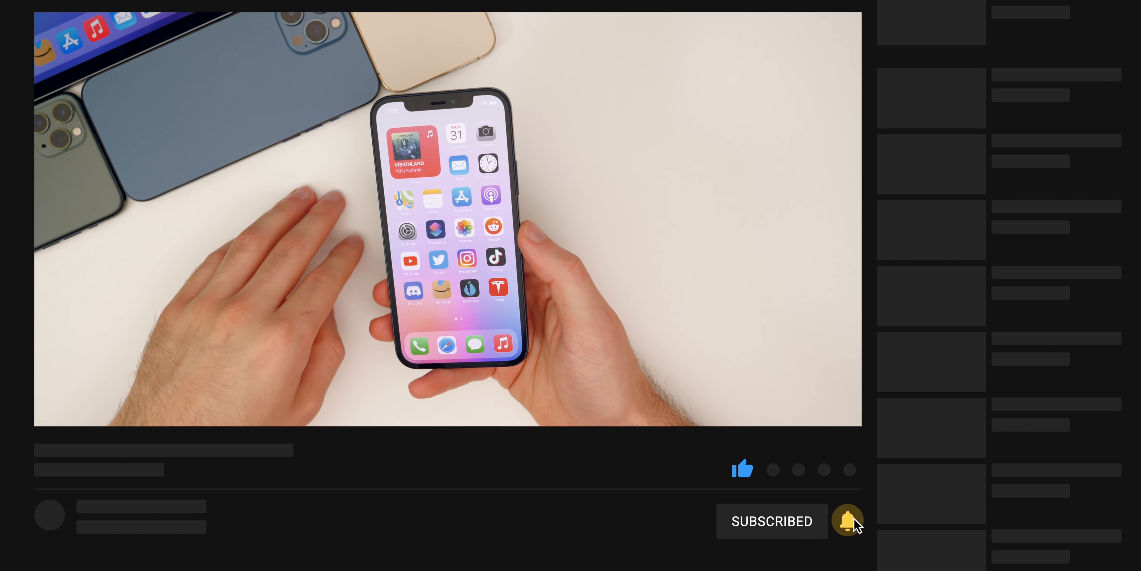